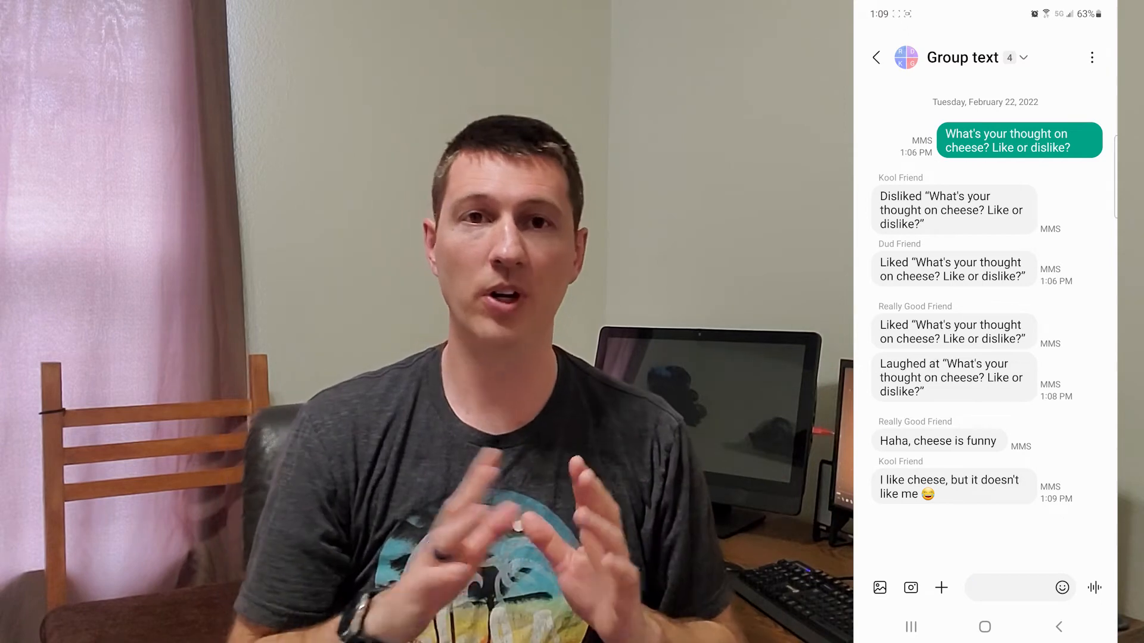
- Leave Samsung Messages and search the Play Store for 'messages'
left_click(1014, 588)
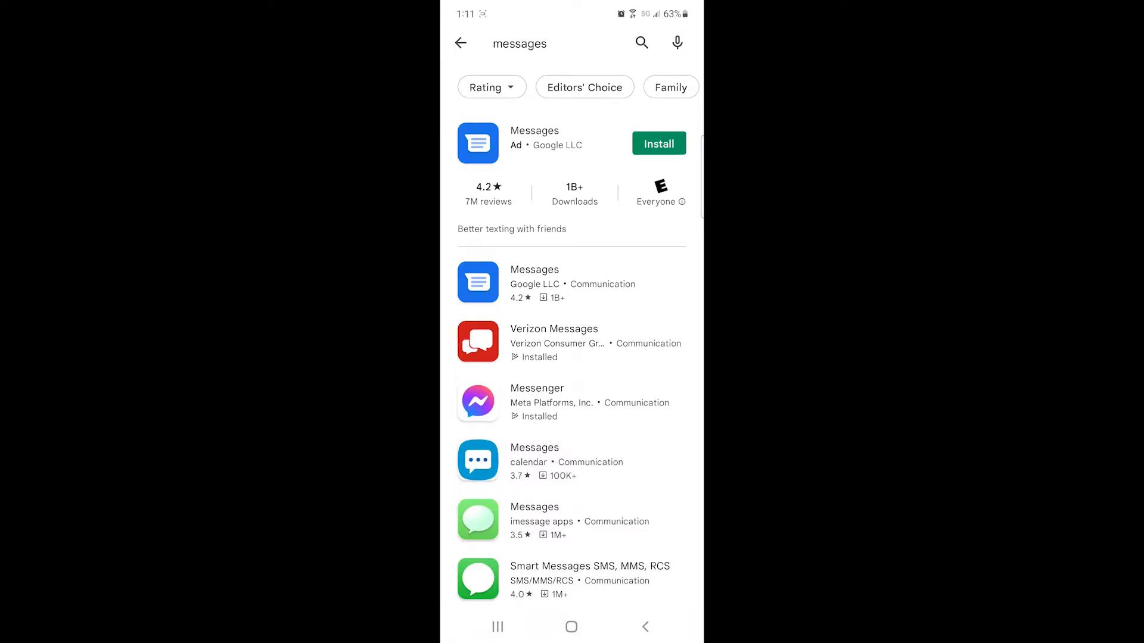
- Install Google LLC's Messages app from its Play Store page
left_click(534, 142)
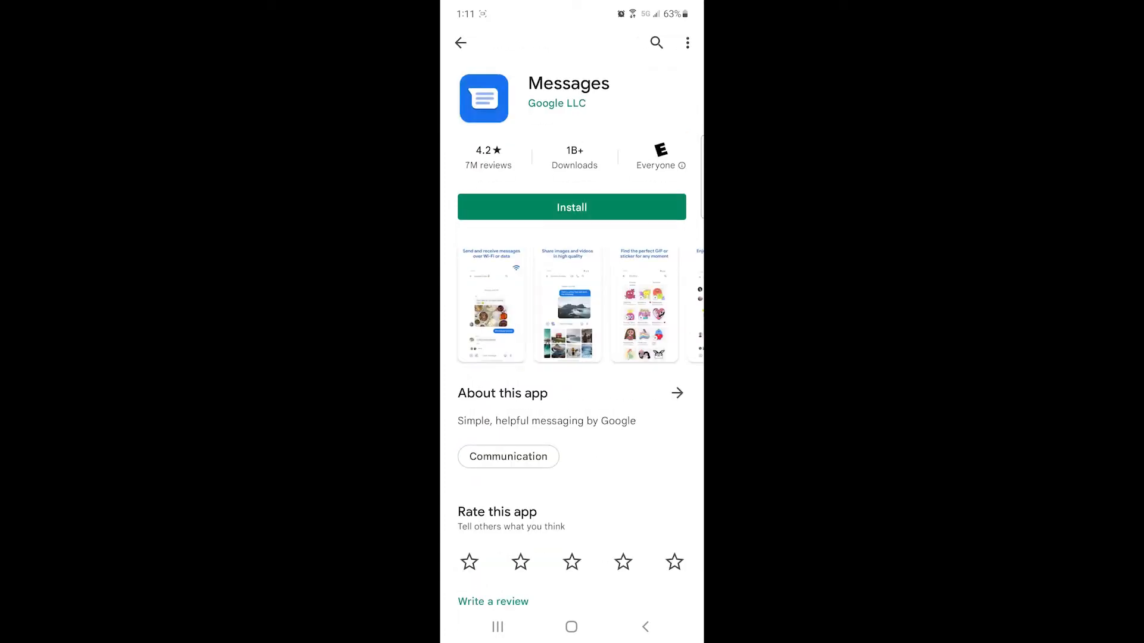
left_click(572, 207)
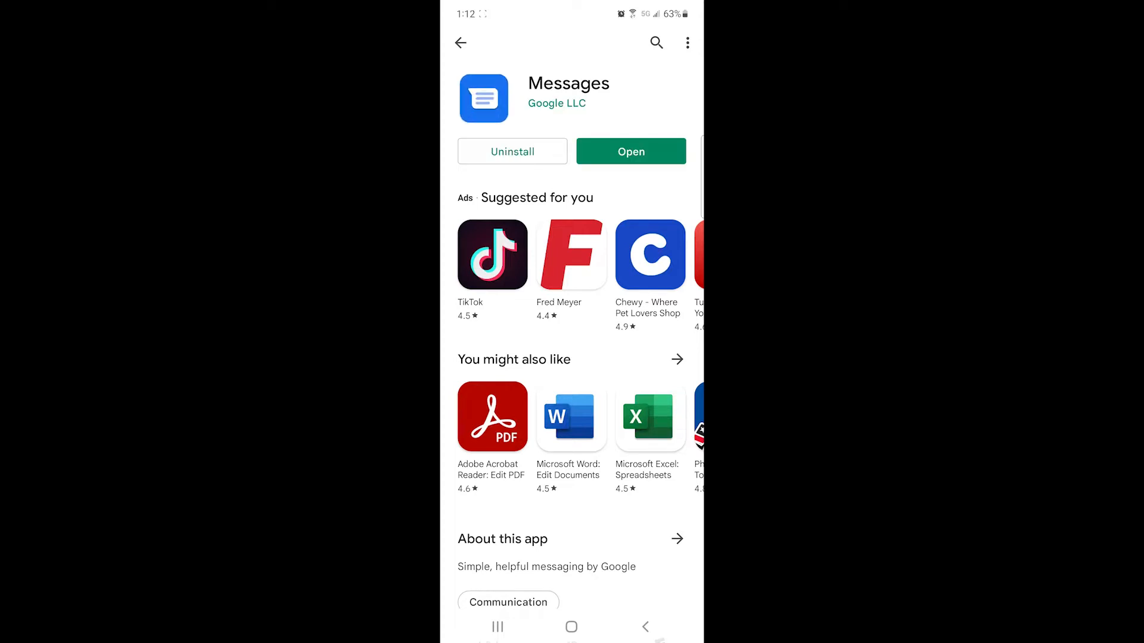
- Make Google Messages the default SMS app and agree to its chat features
left_click(631, 151)
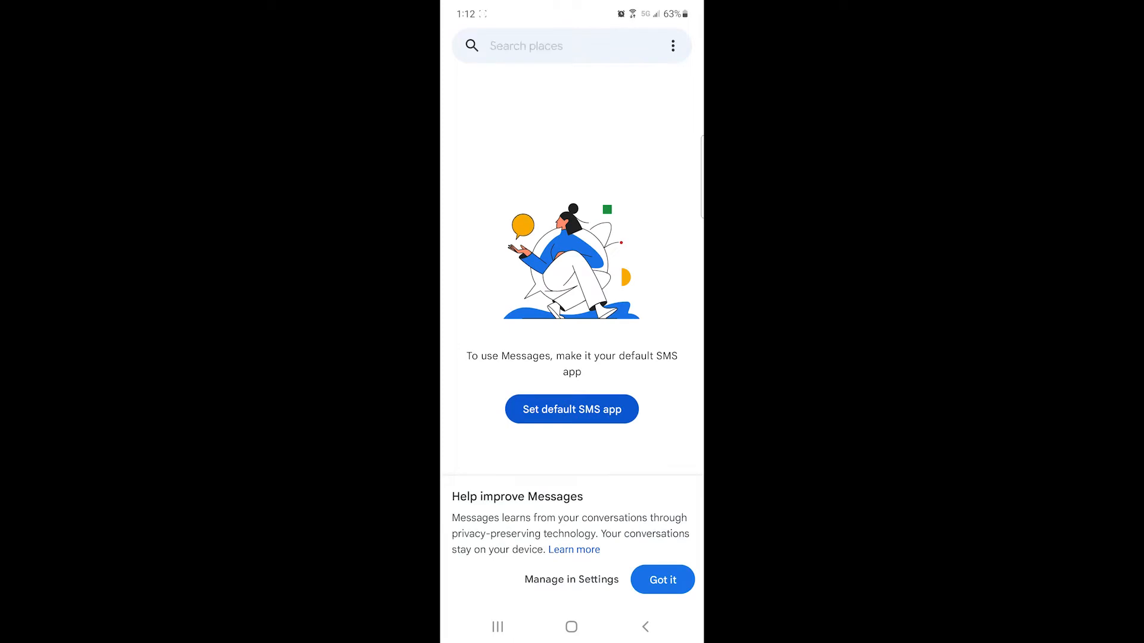
left_click(571, 409)
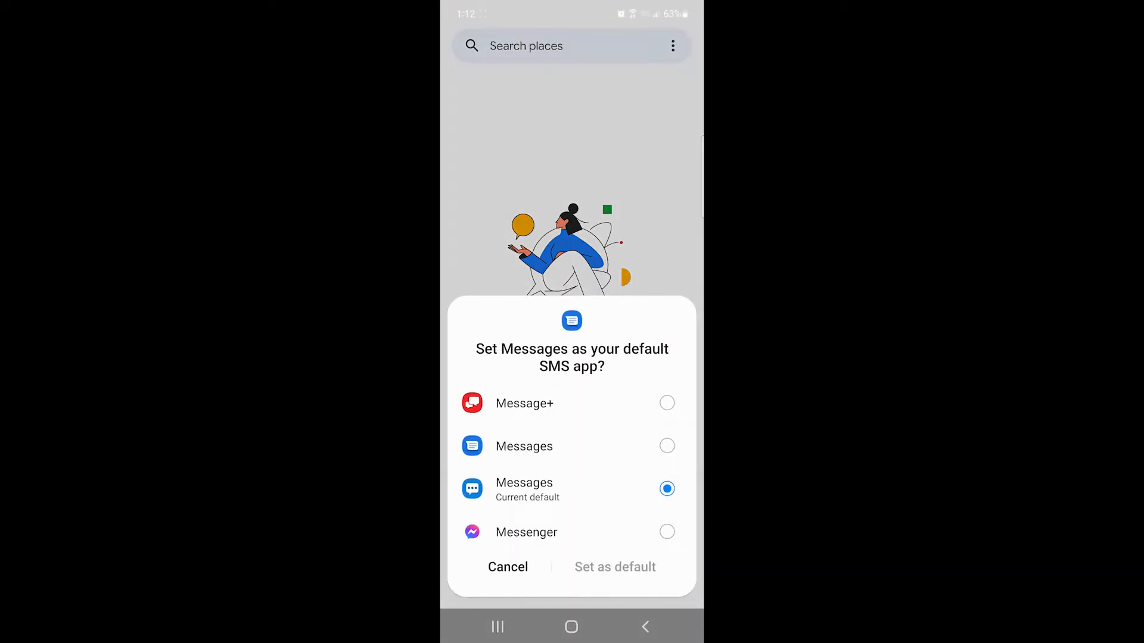
left_click(666, 446)
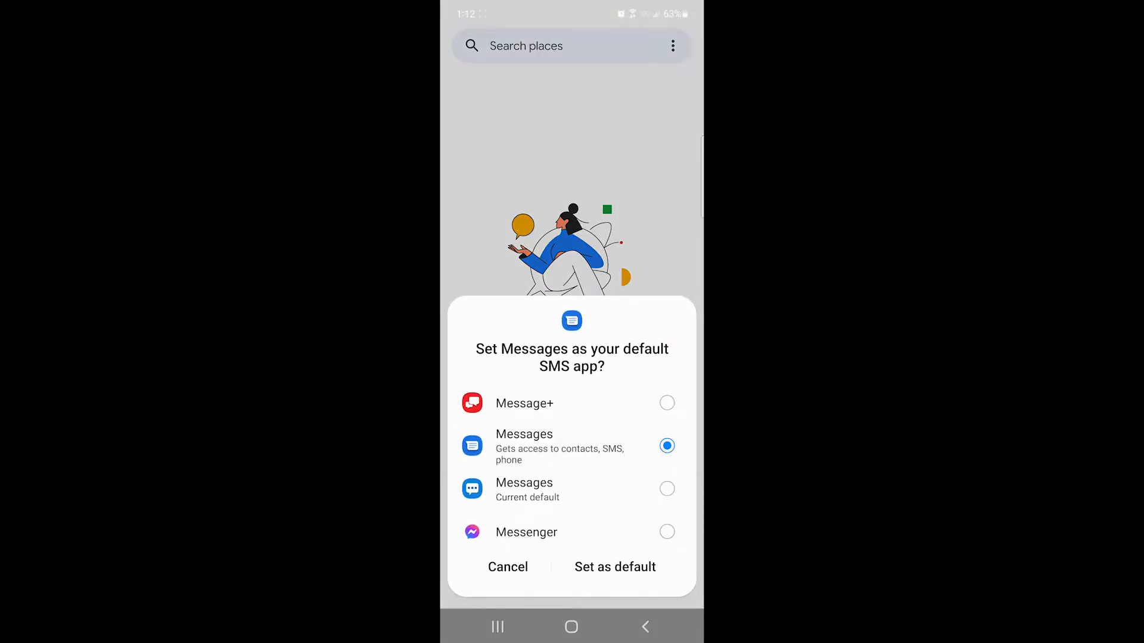
left_click(614, 567)
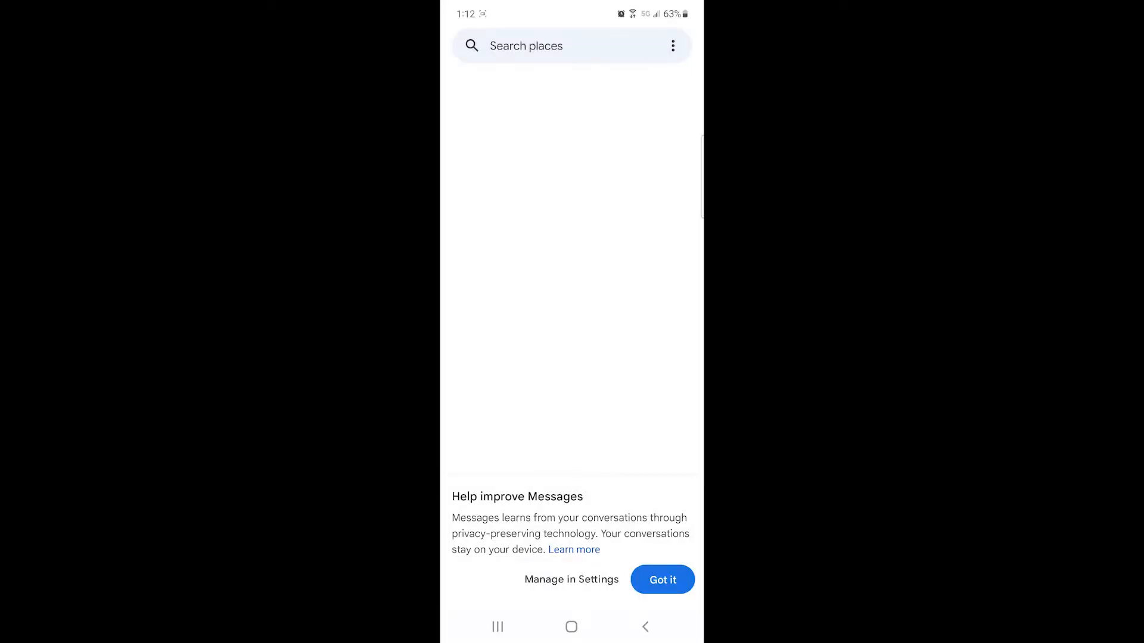
left_click(661, 580)
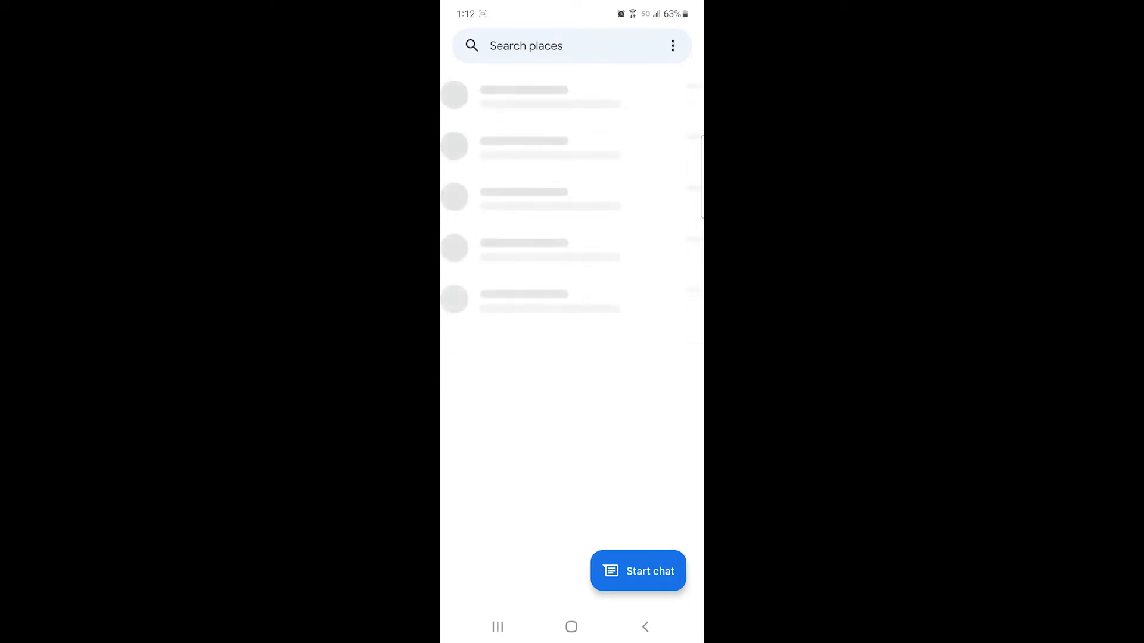
left_click(637, 571)
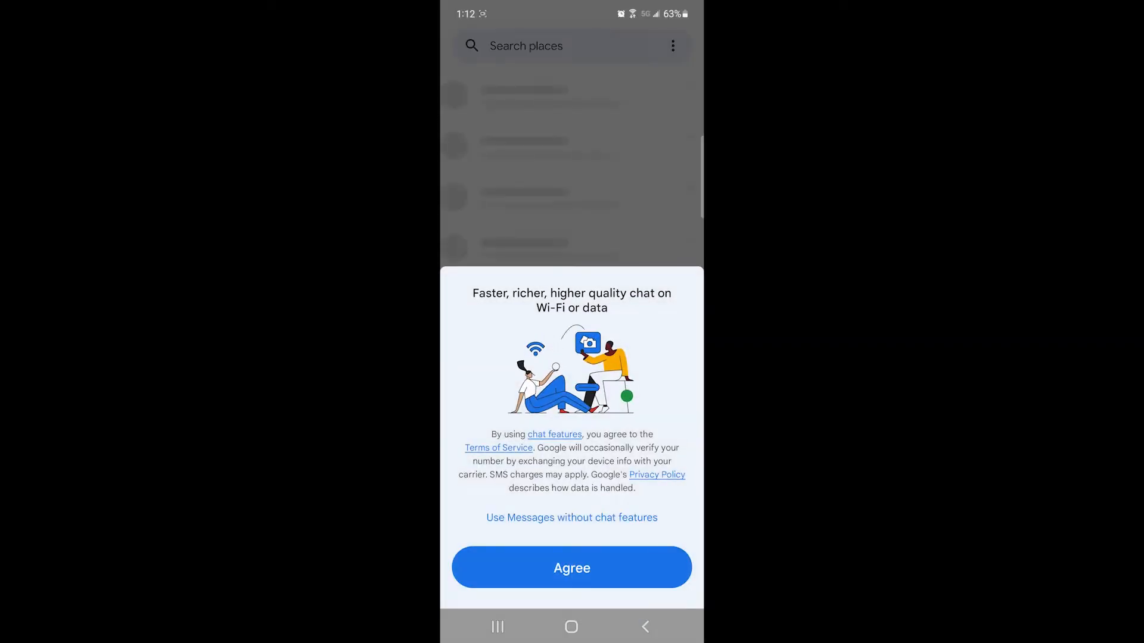
left_click(572, 567)
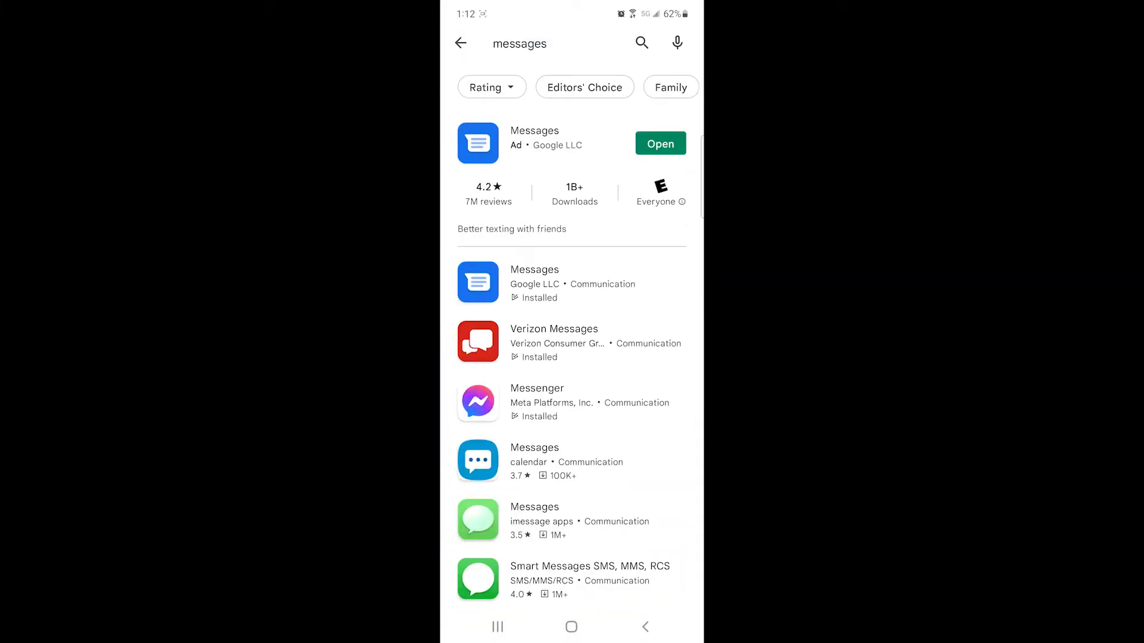
- Join the Messages beta program, install the beta update and launch it
left_click(533, 283)
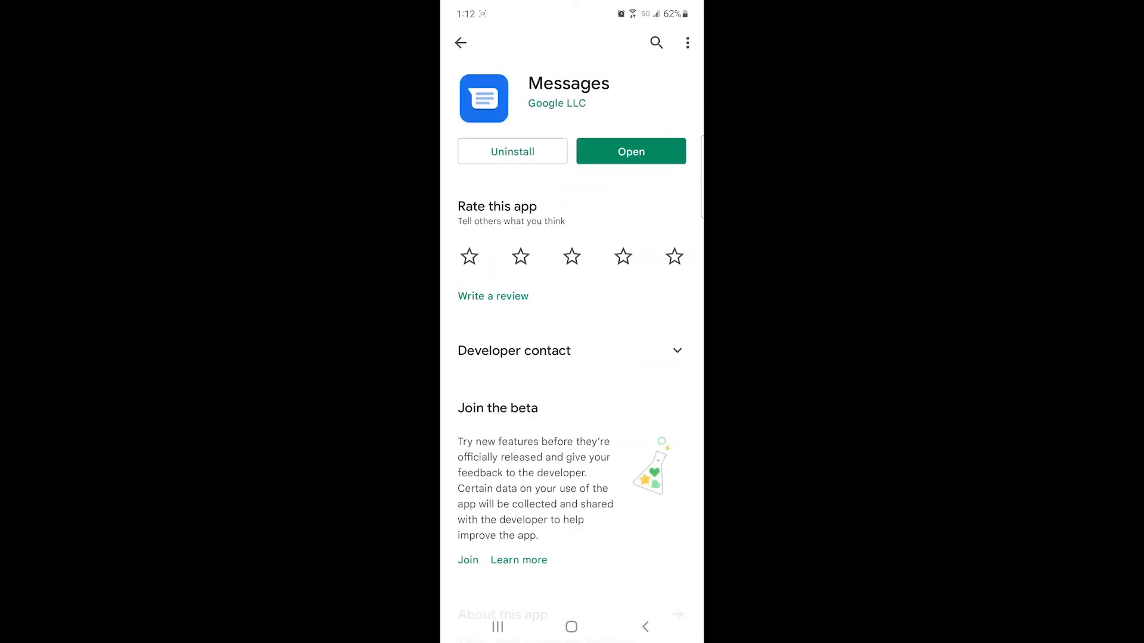
scroll("down", 3)
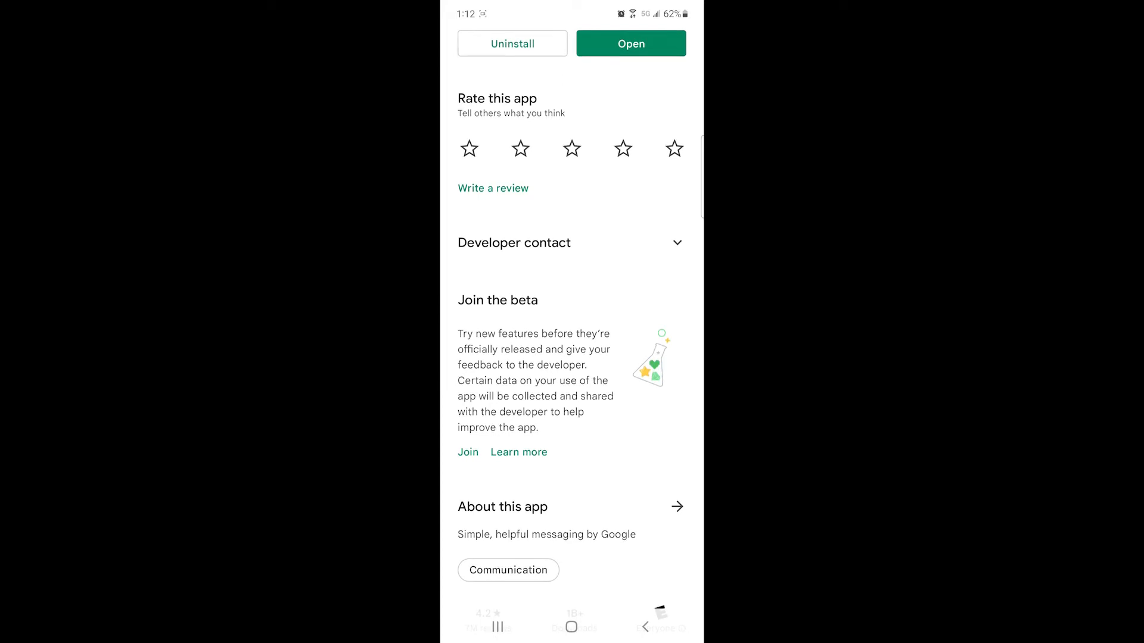
left_click(468, 451)
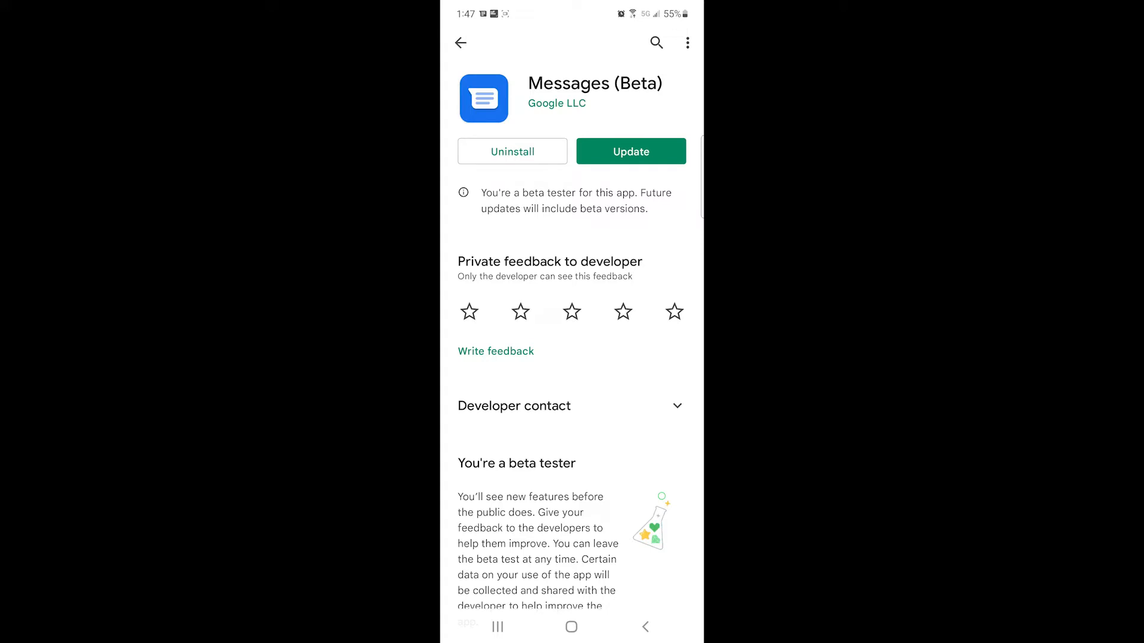
left_click(630, 151)
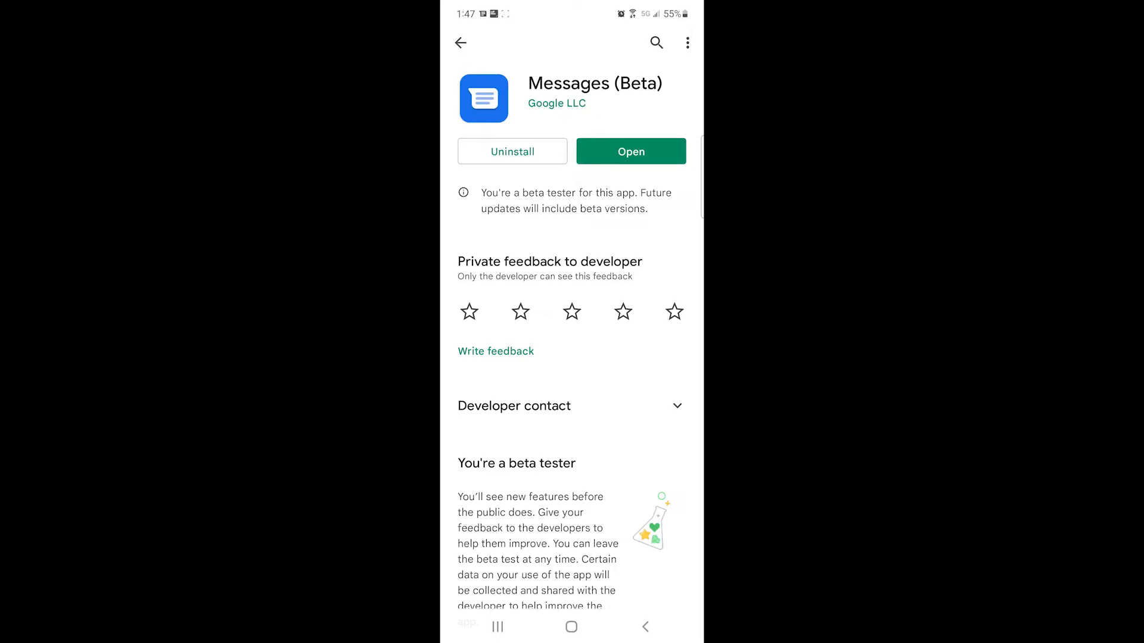
left_click(630, 152)
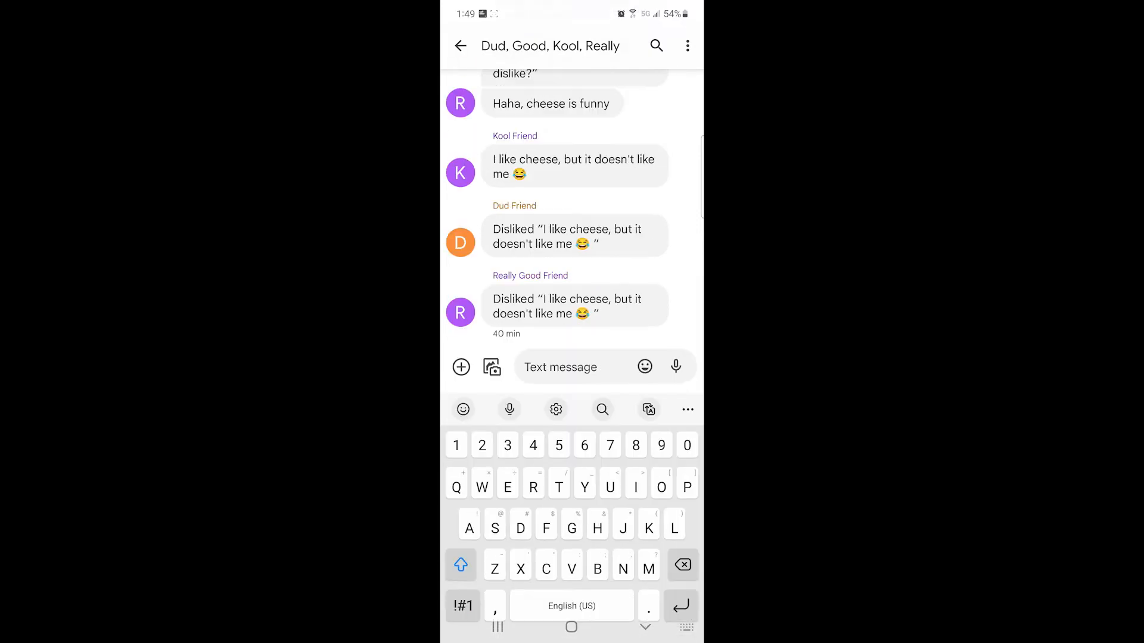
- Send 'Even American Cheese?' to the Dud, Good, Kool and Really group chat
type("Even American Cheese?")
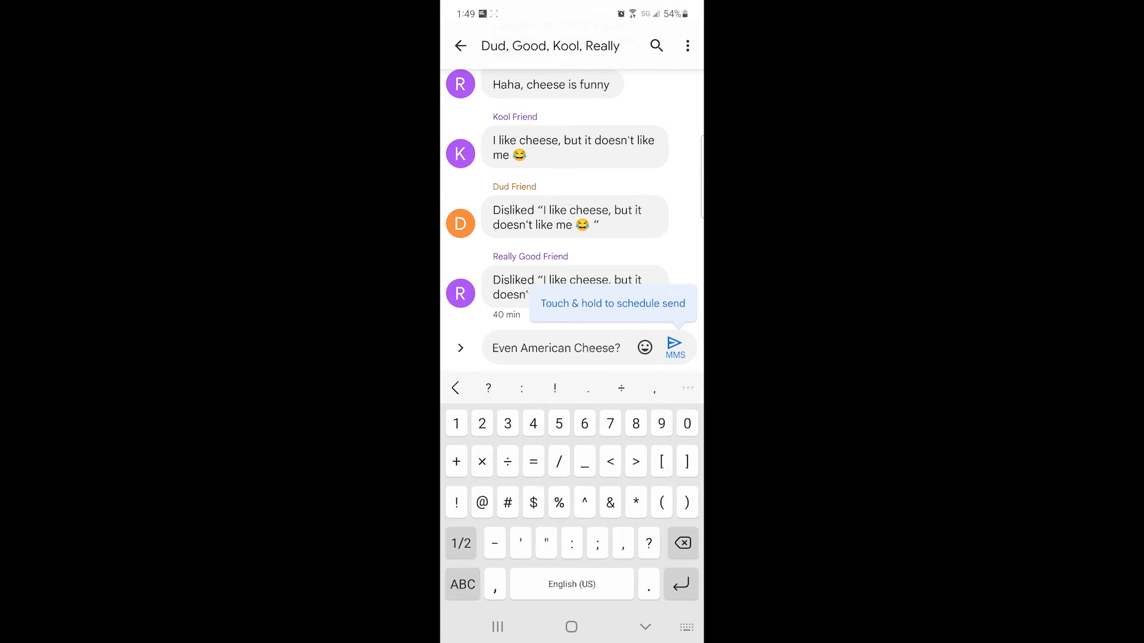
left_click(673, 347)
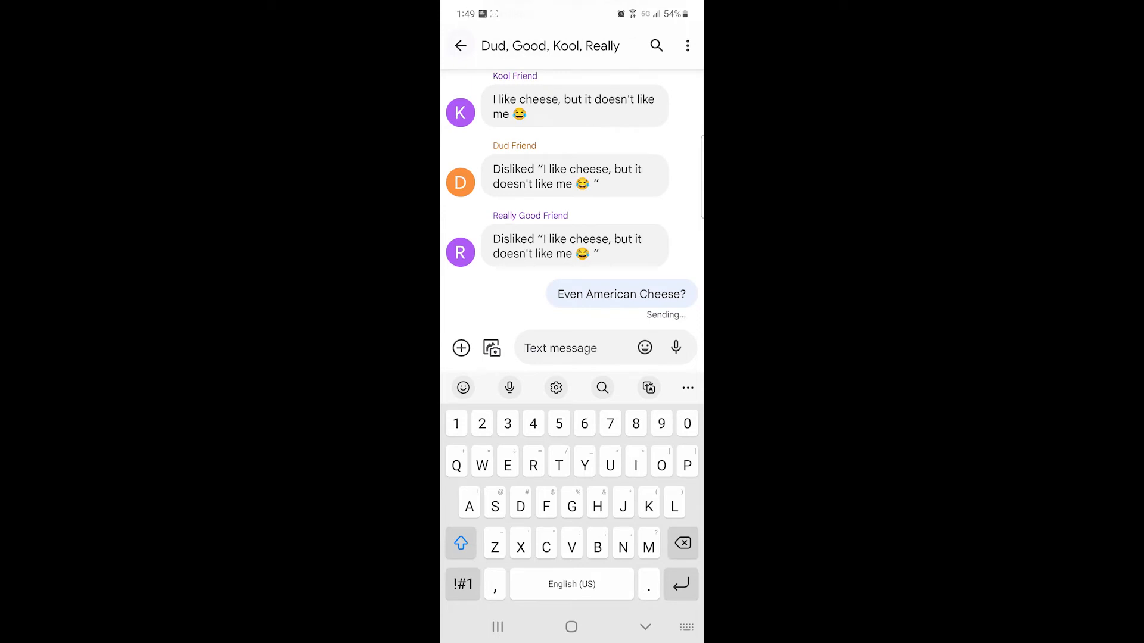